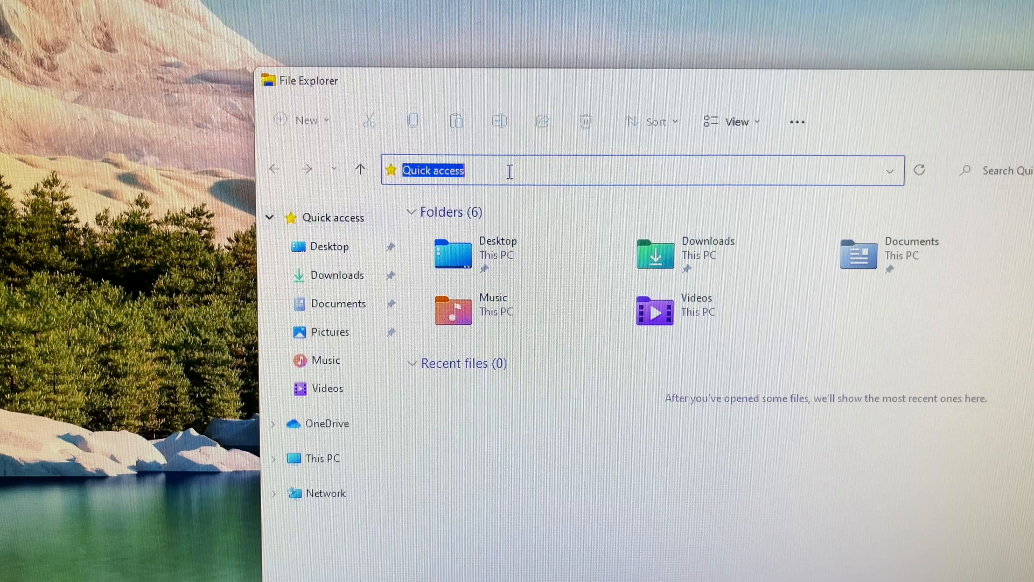
Navigate to C:\Windows\System32 via the address bar.
key("Delete")
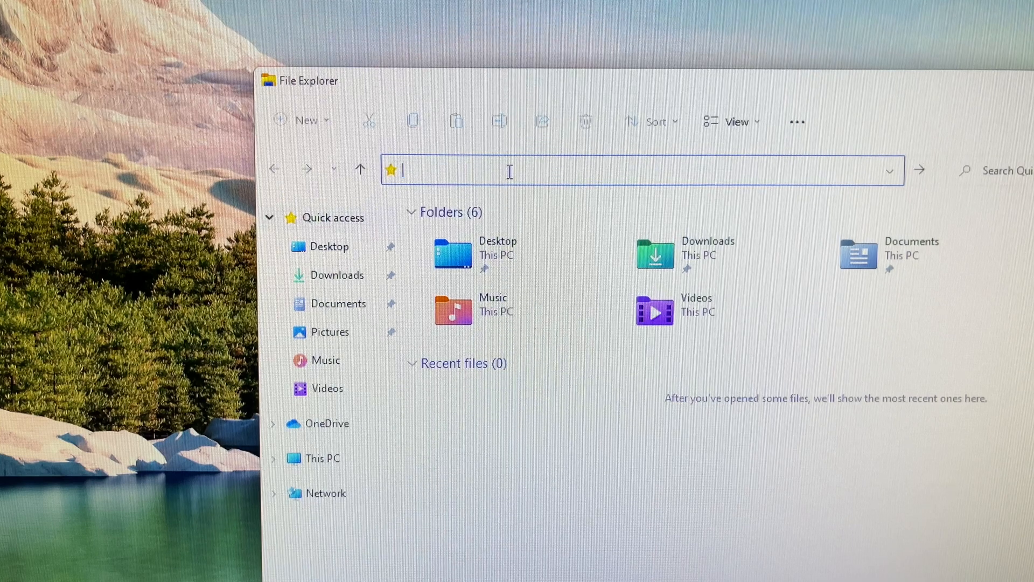
type("sys")
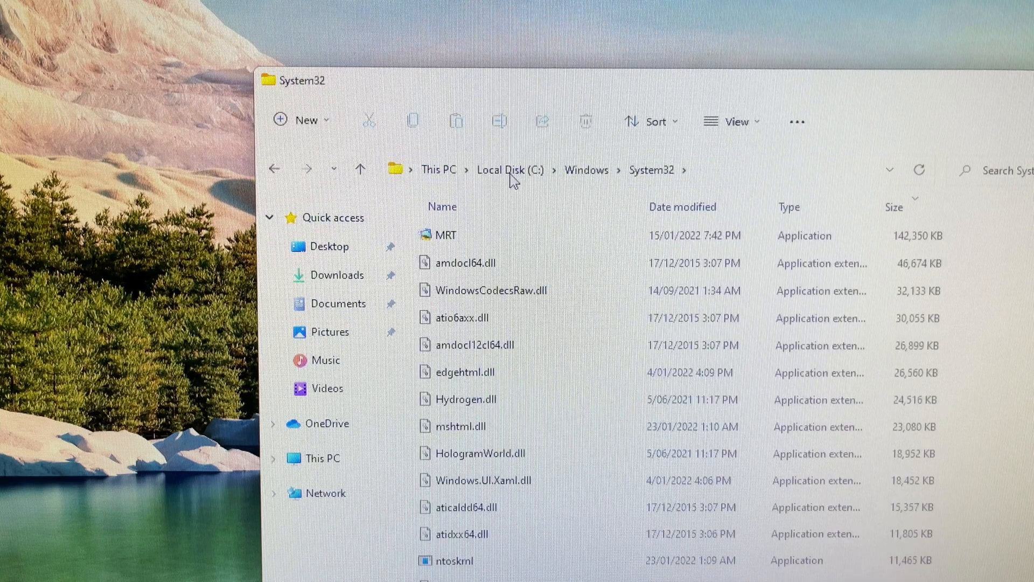
mouse_move(637, 103)
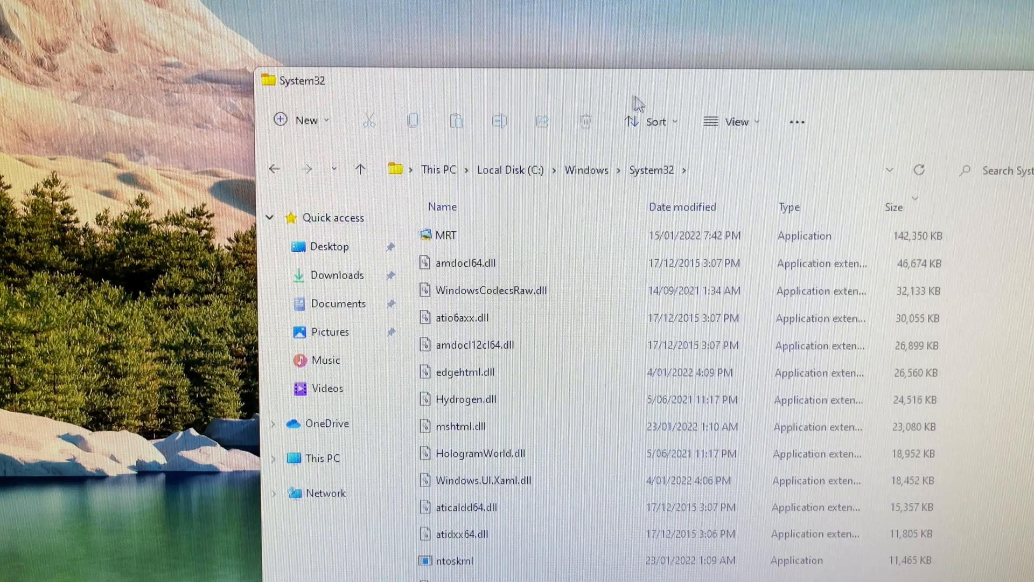
Show the Security permissions in cmd.exe's Properties.
scroll("down", 3)
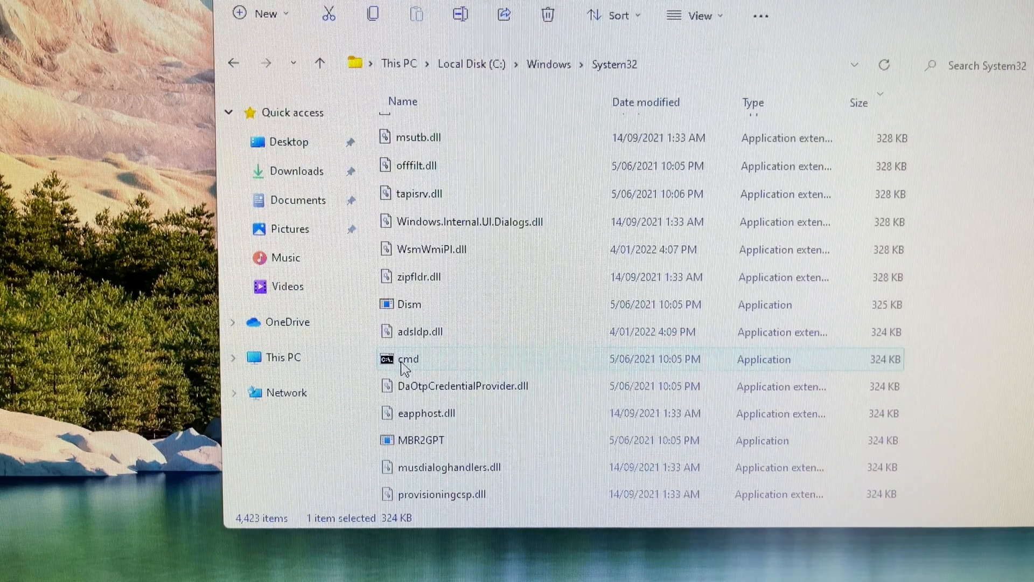
right_click(409, 359)
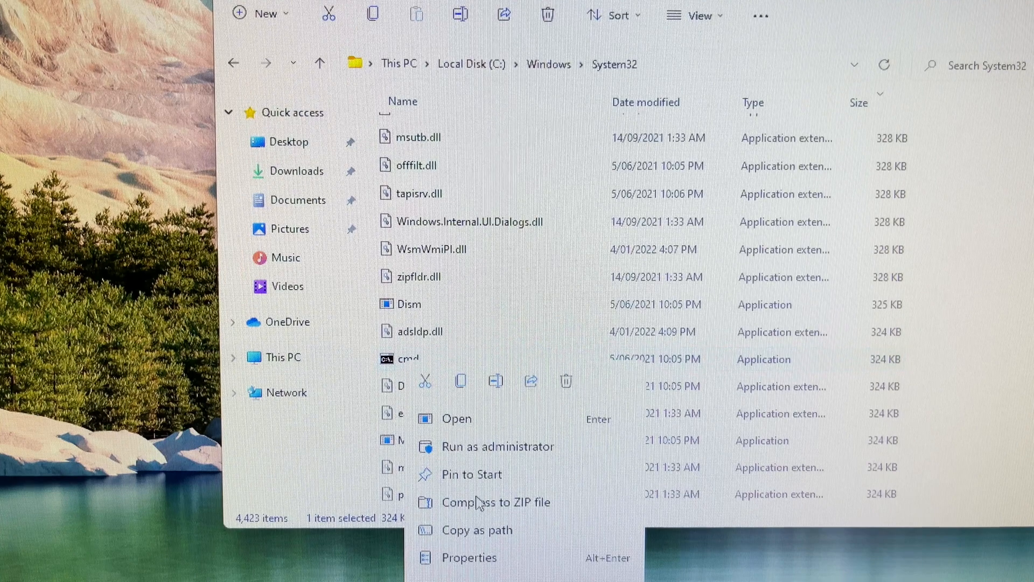
left_click(470, 557)
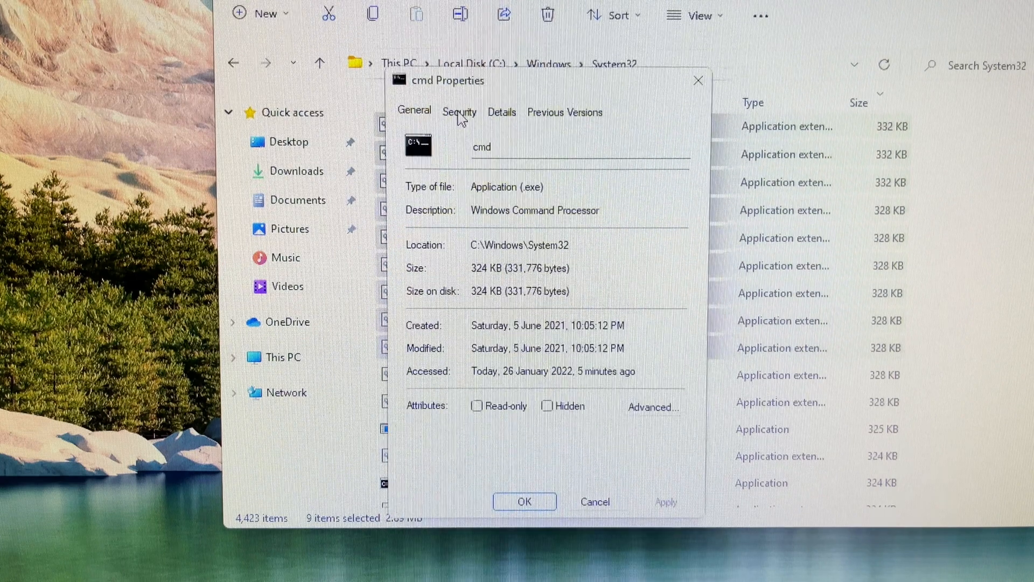
left_click(459, 111)
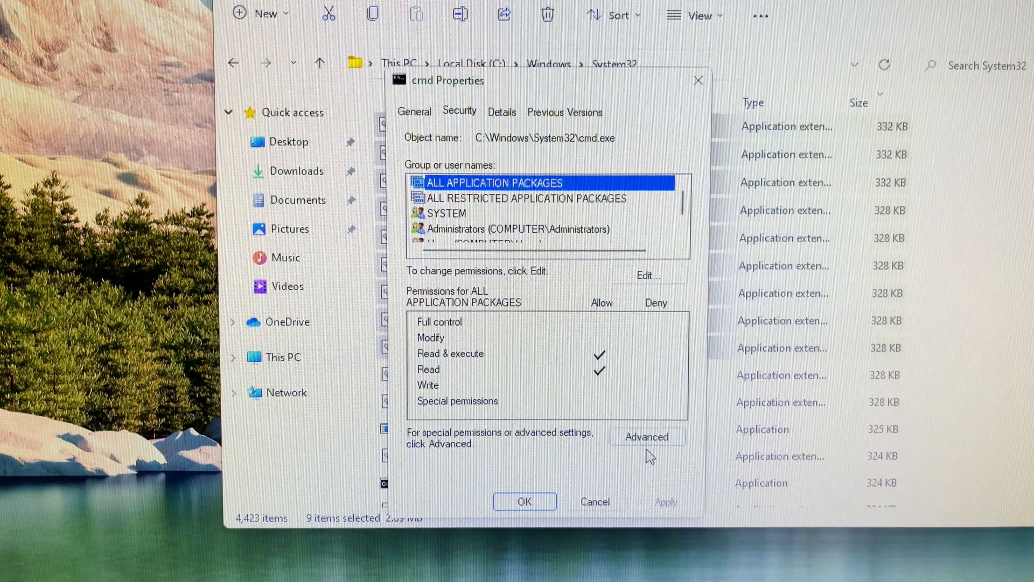
In Advanced Security Settings, change the owner of cmd.exe to Everyone.
left_click(647, 437)
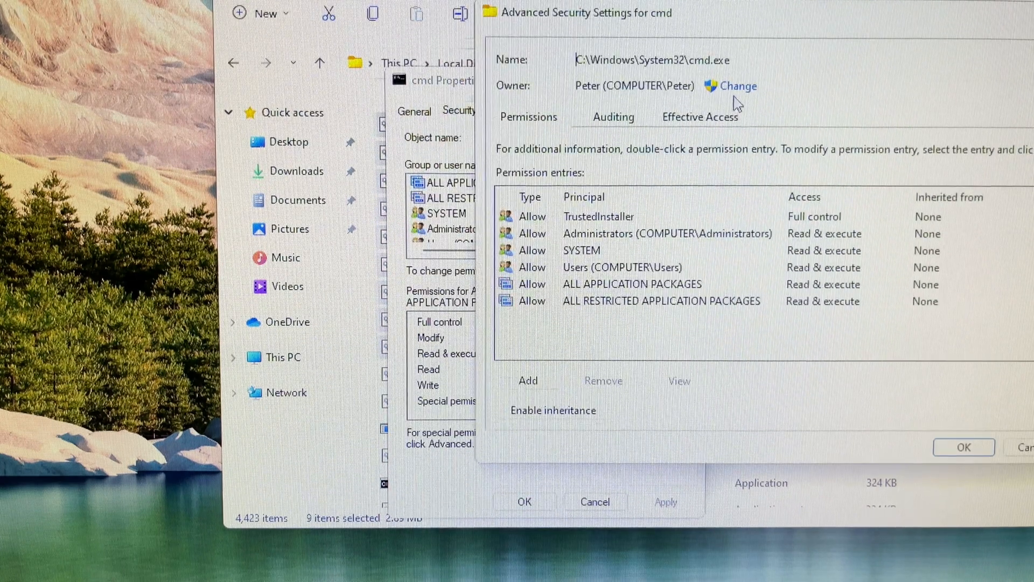
left_click(737, 86)
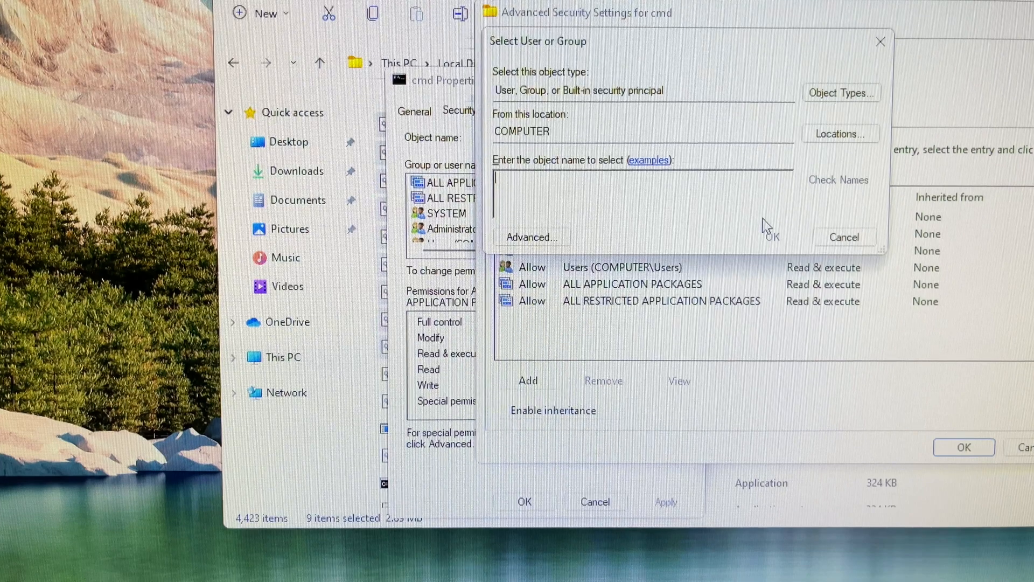
mouse_move(719, 178)
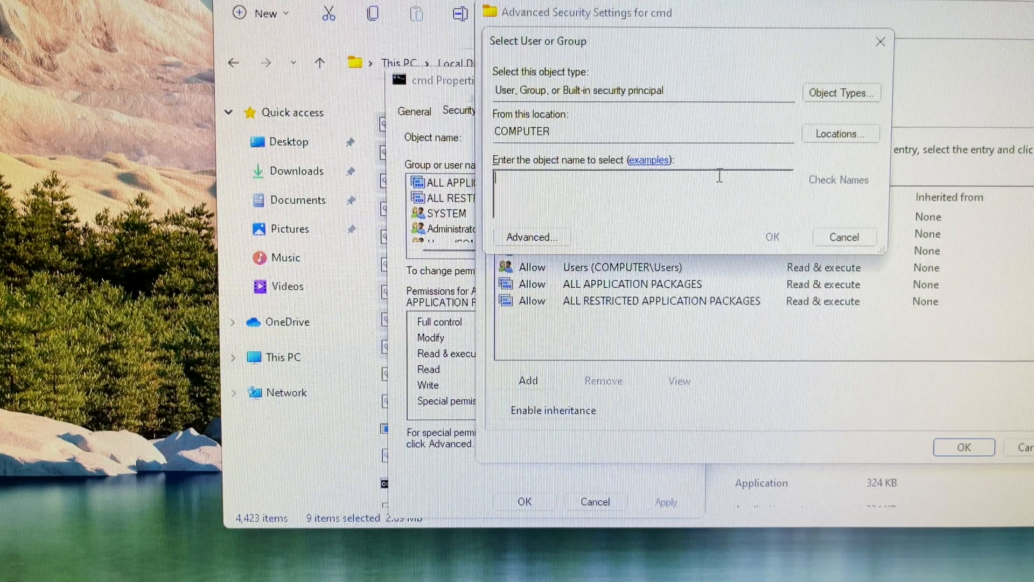
mouse_move(696, 214)
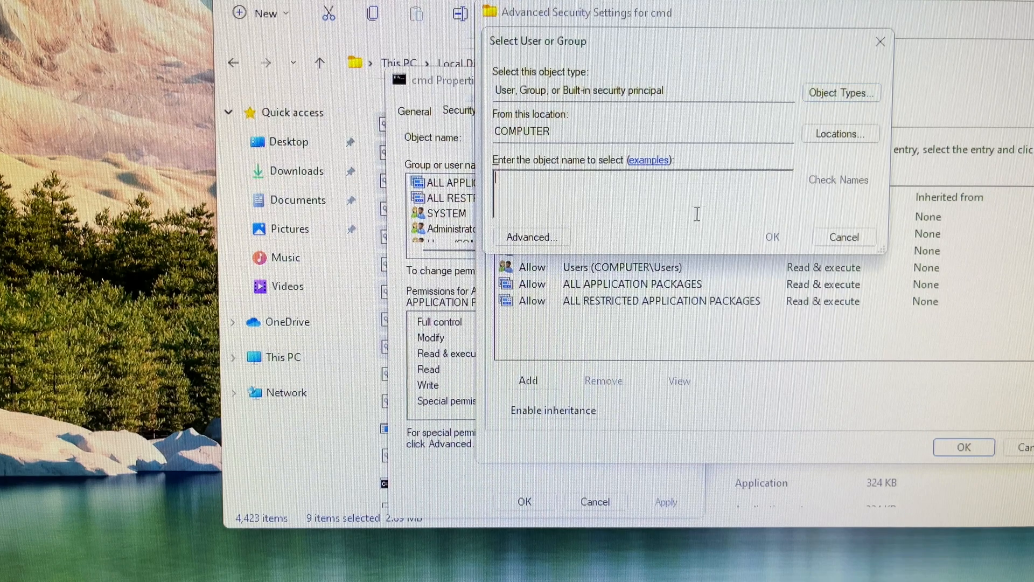
type("e")
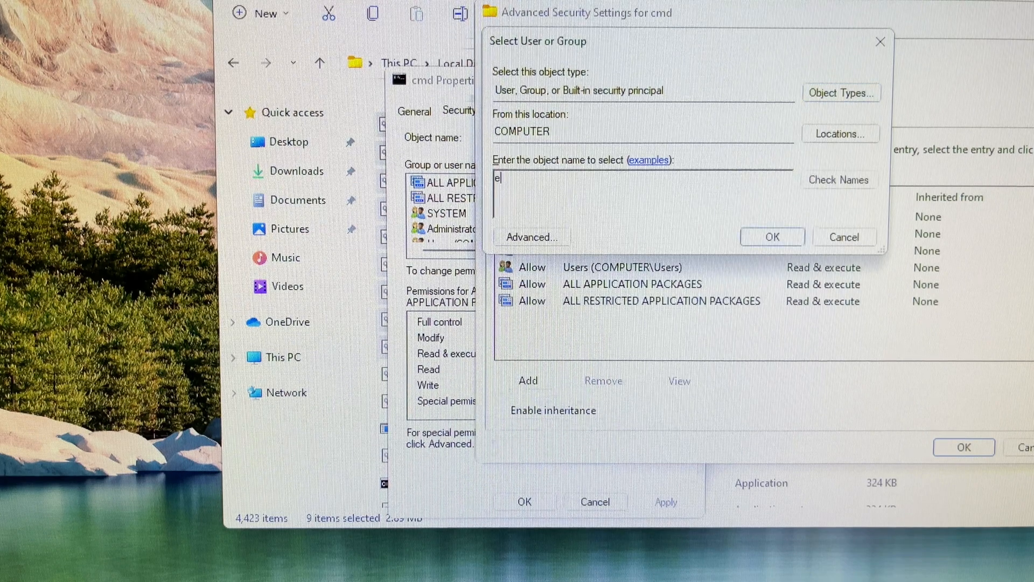
type("very")
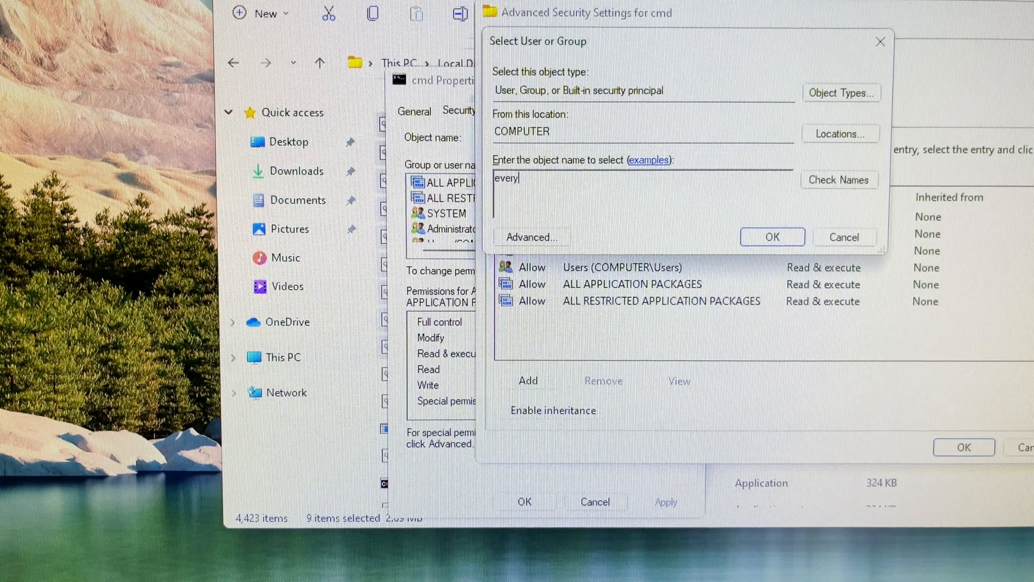
type("one")
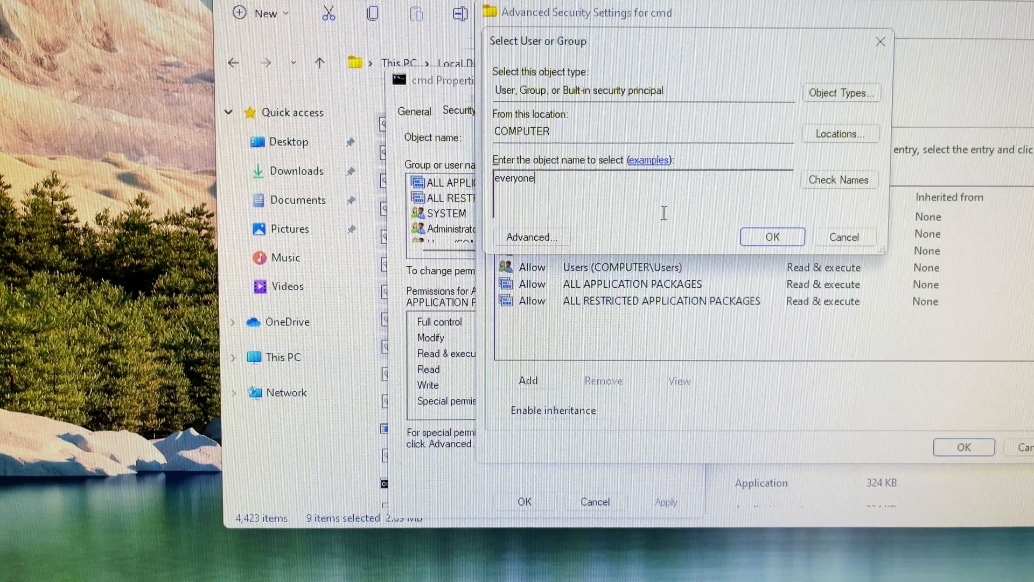
left_click(771, 237)
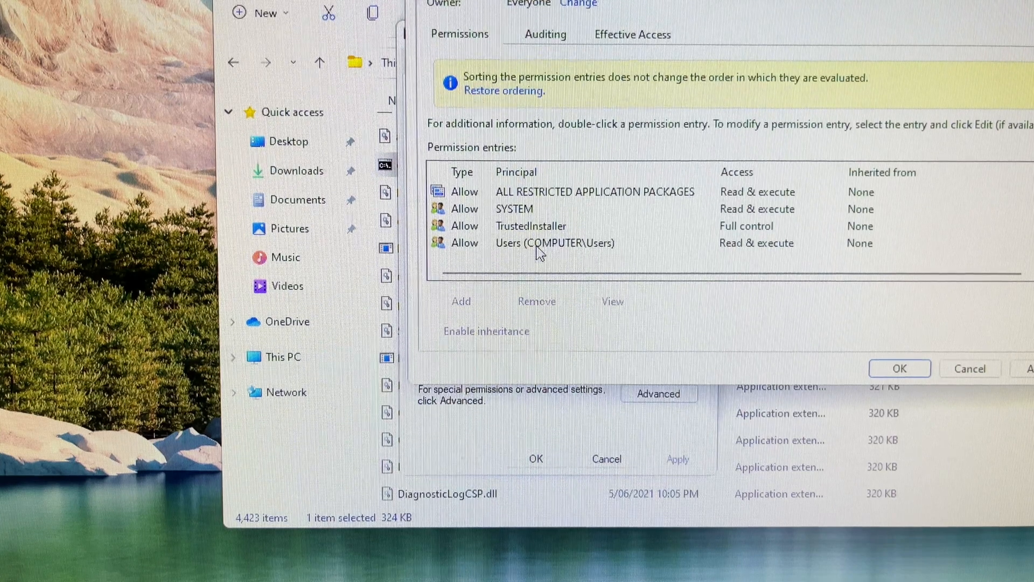
mouse_move(528, 228)
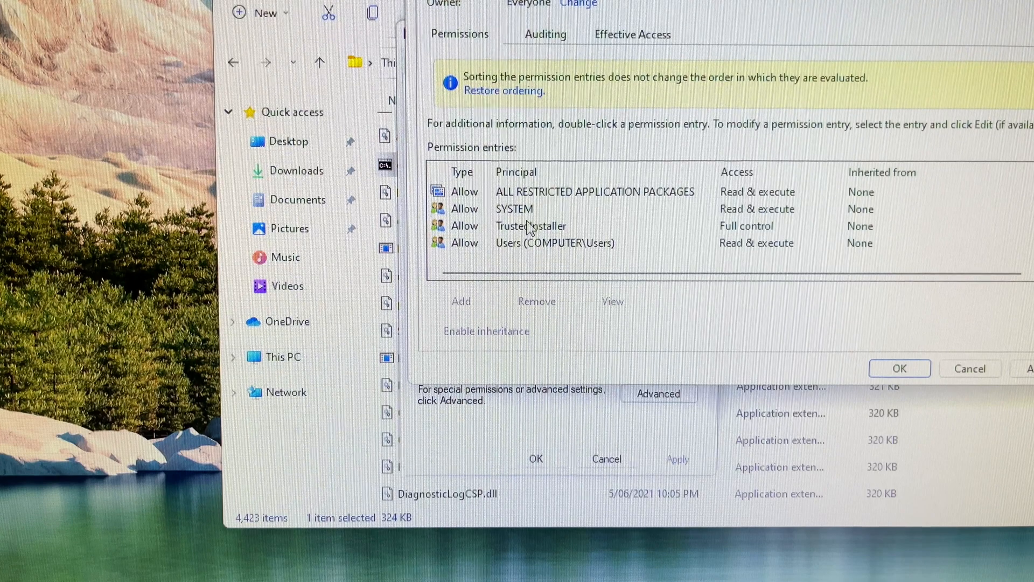
Apply the Everyone ownership and reopen cmd.exe's Advanced Security Settings.
left_click(530, 225)
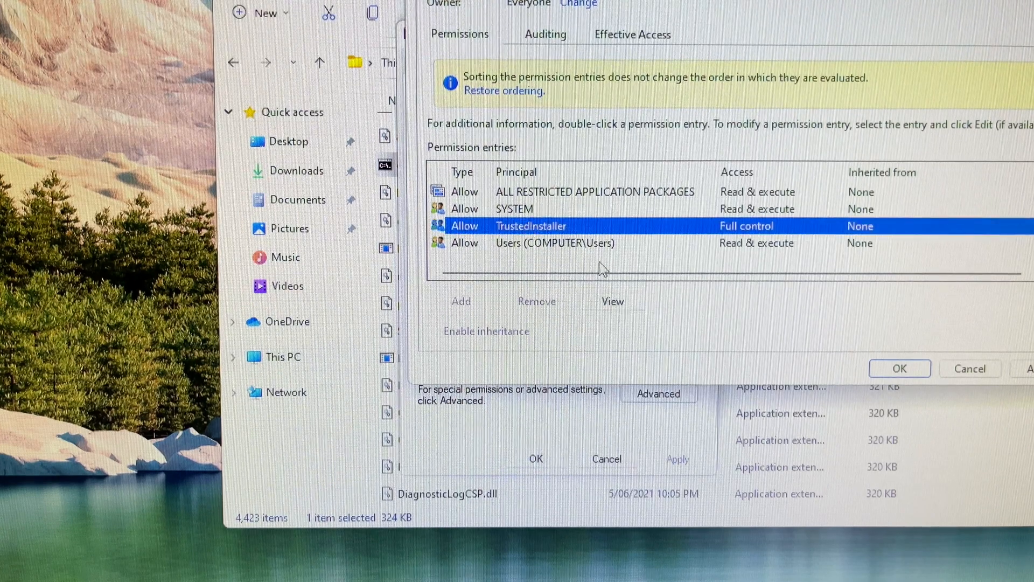
left_click(898, 369)
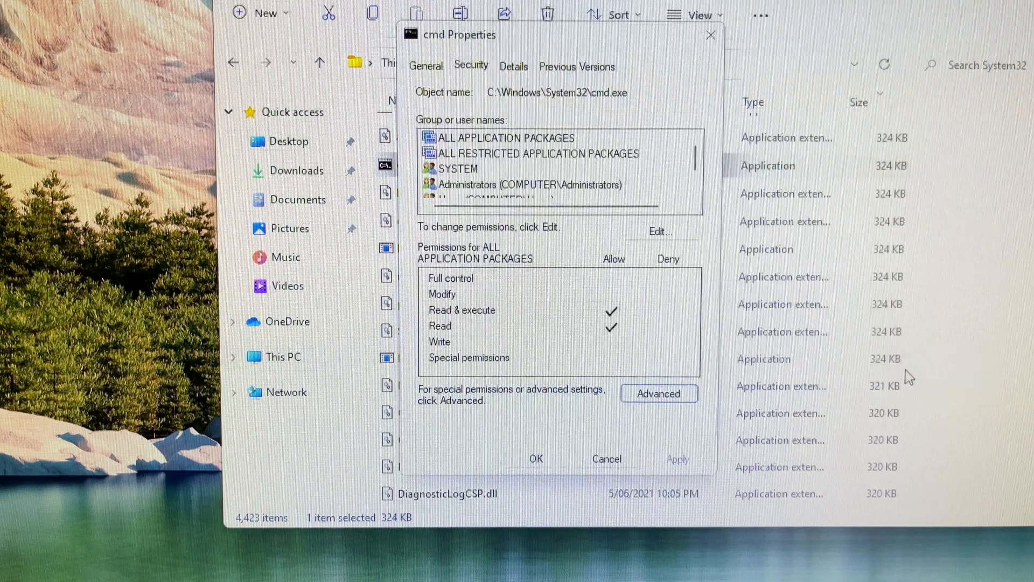
mouse_move(607, 459)
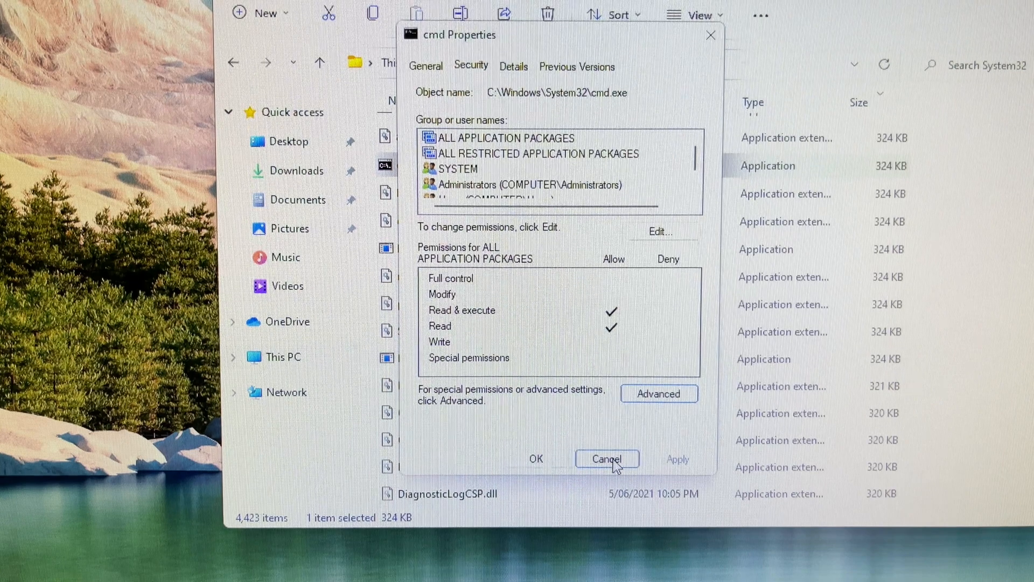
left_click(658, 393)
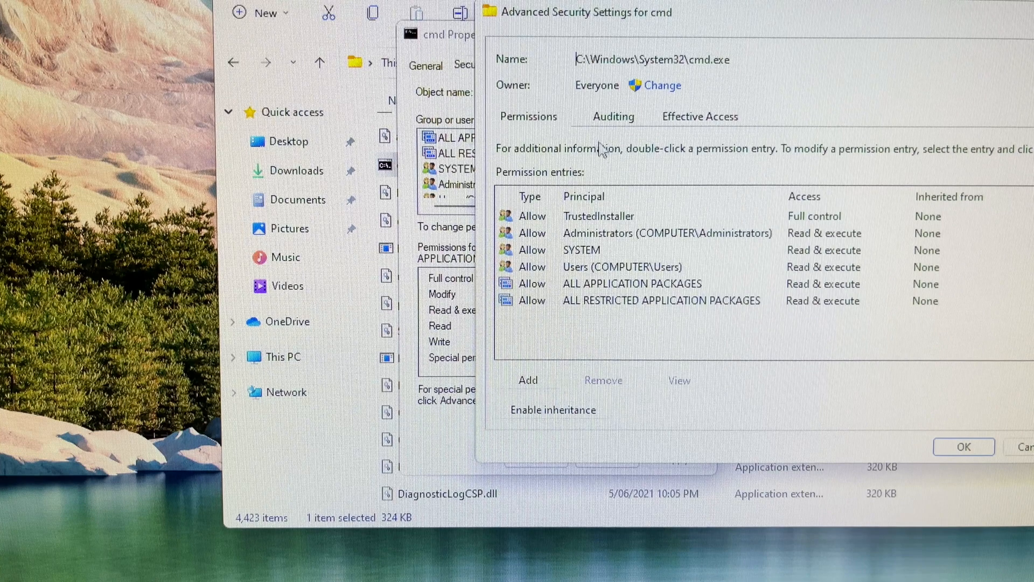
mouse_move(651, 278)
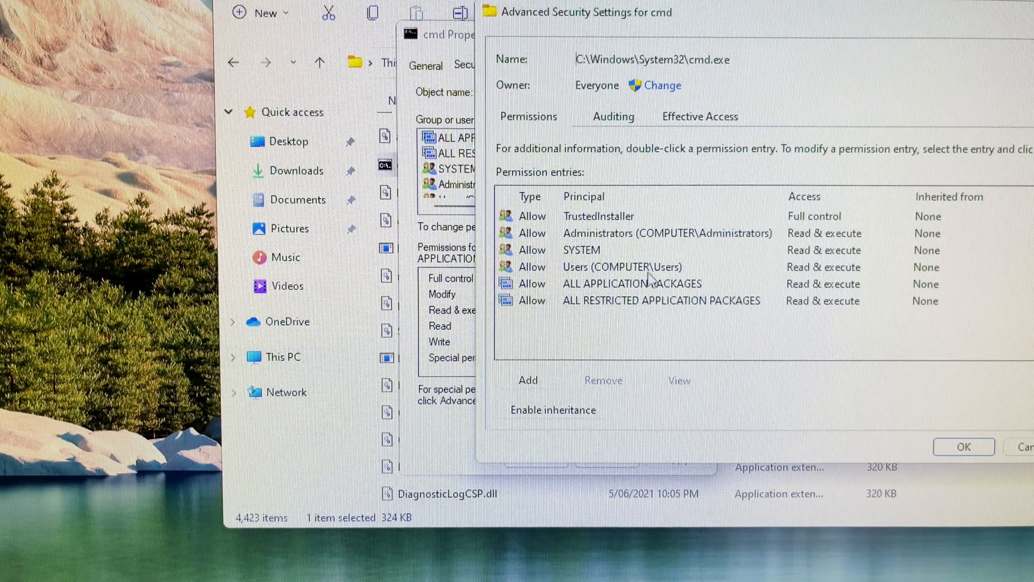
Start a new permission entry for cmd.exe with Everyone as its principal.
left_click(598, 216)
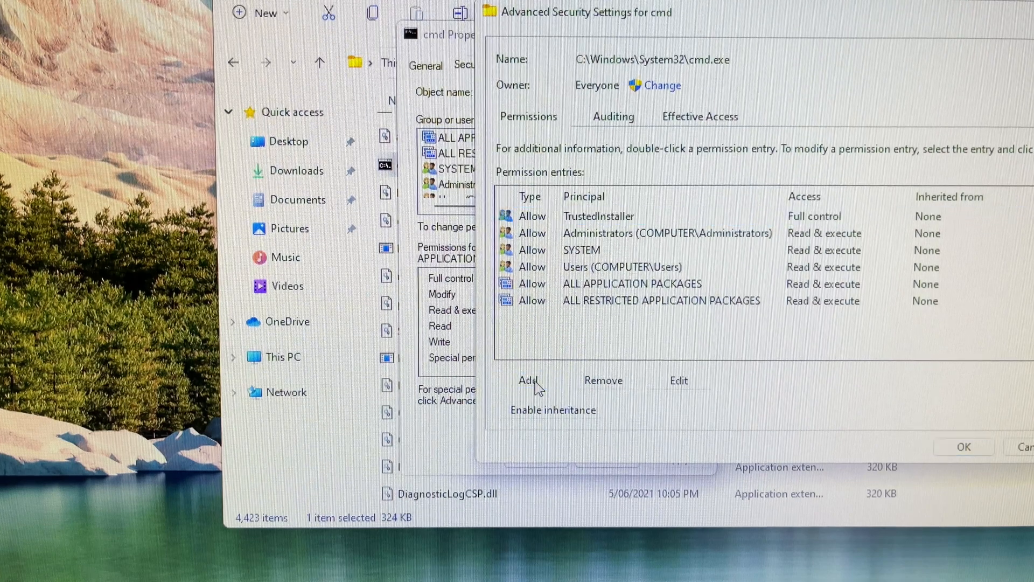
left_click(528, 381)
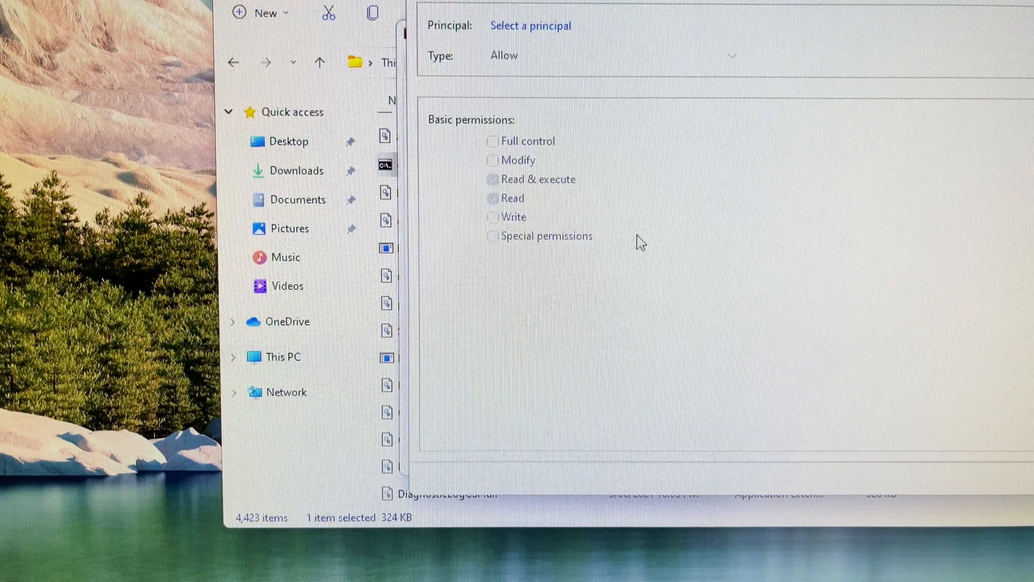
mouse_move(457, 130)
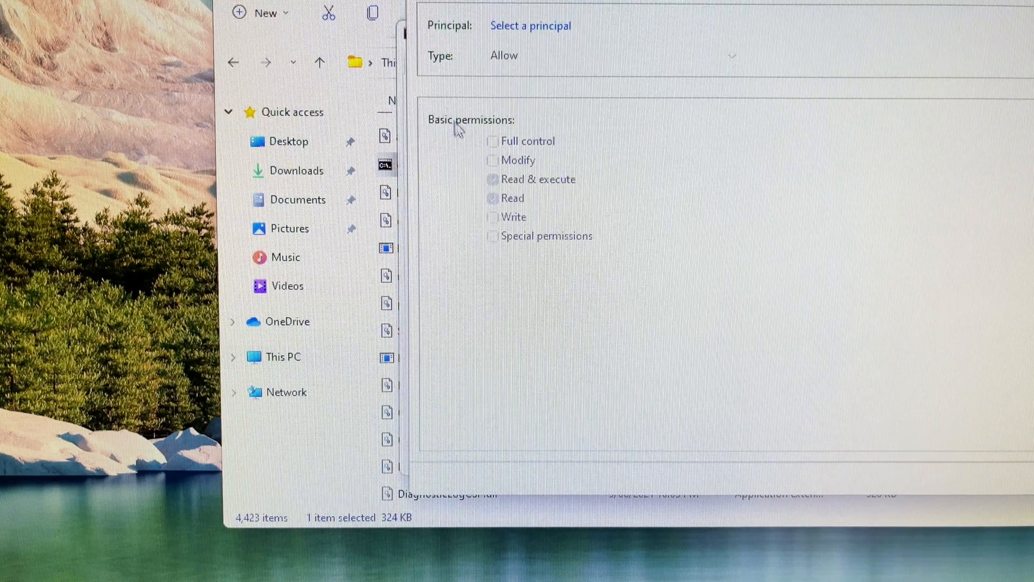
mouse_move(916, 322)
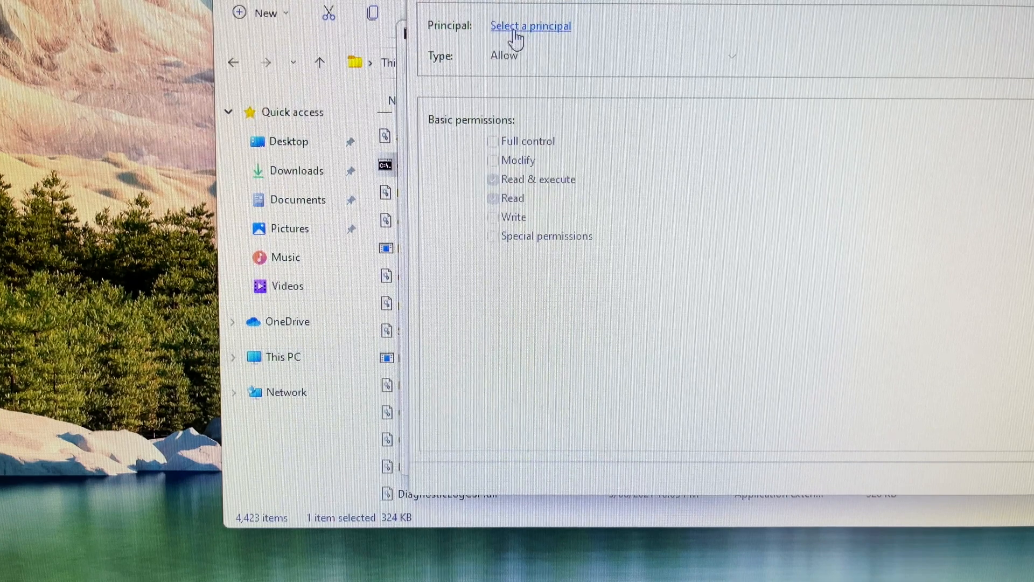
left_click(530, 26)
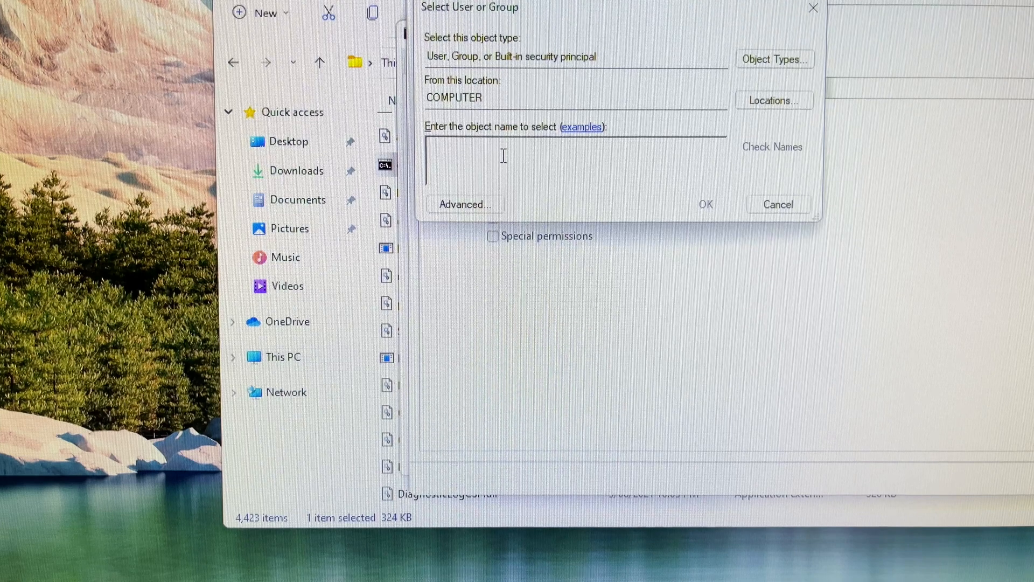
type("ever")
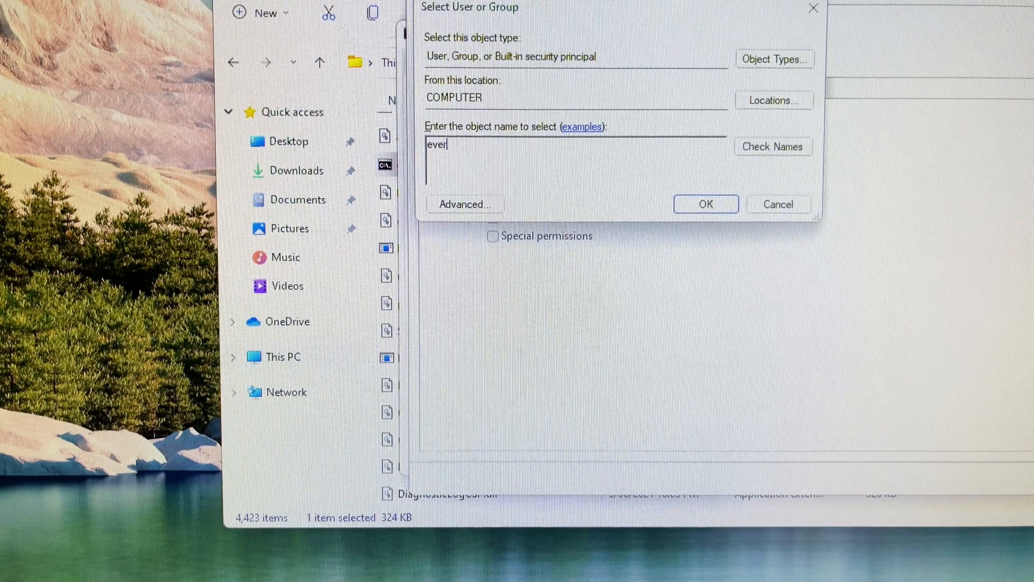
type("yo")
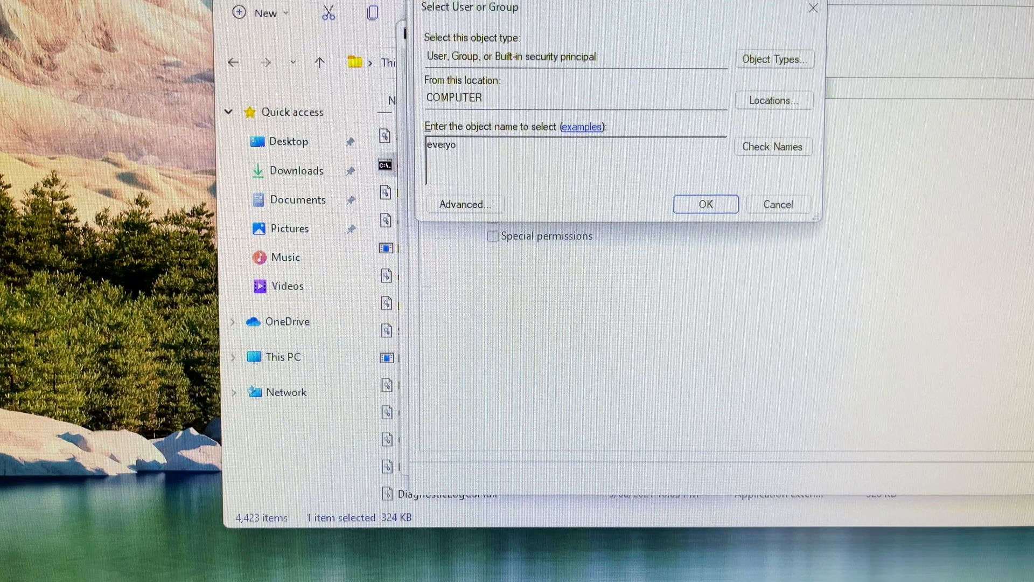
type("n")
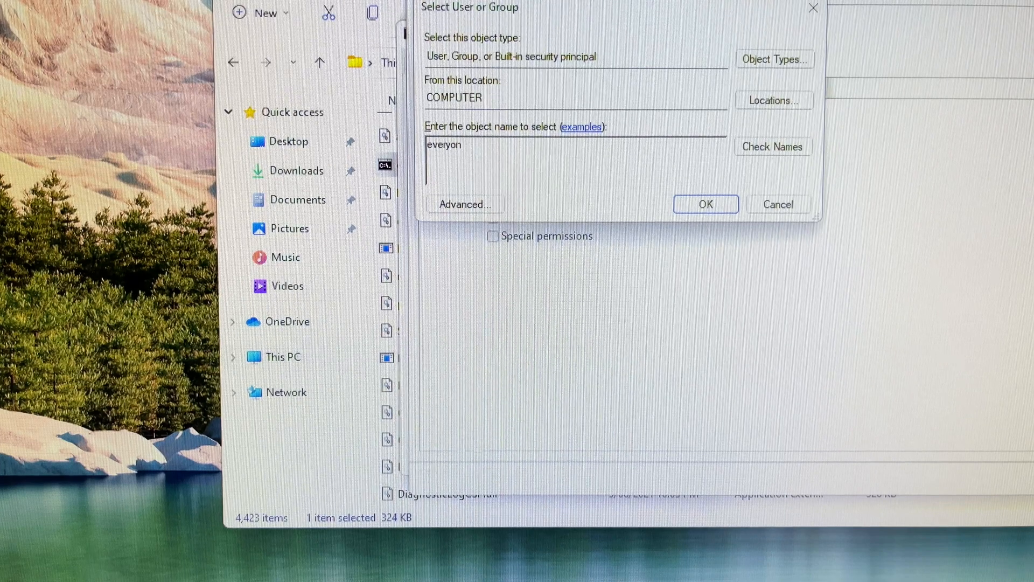
type("e")
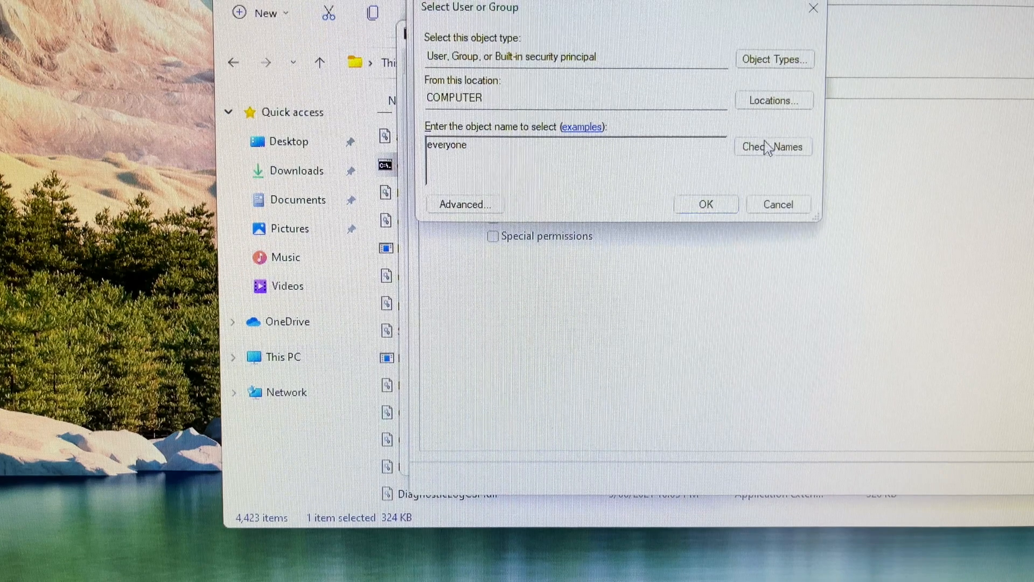
left_click(704, 204)
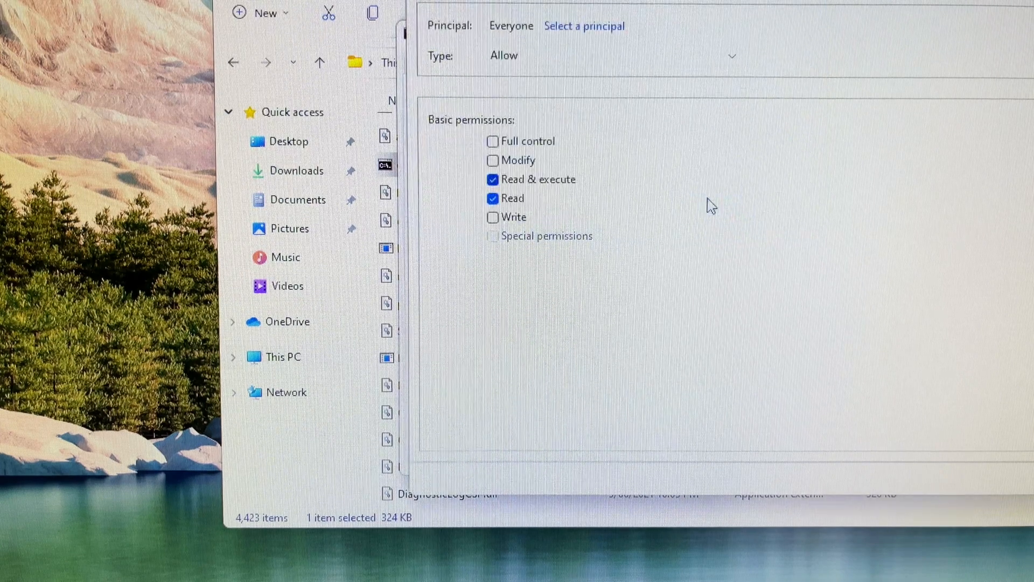
Save the Everyone Read & execute entry, accept the system-folder warning, and close cmd's properties.
left_click(492, 141)
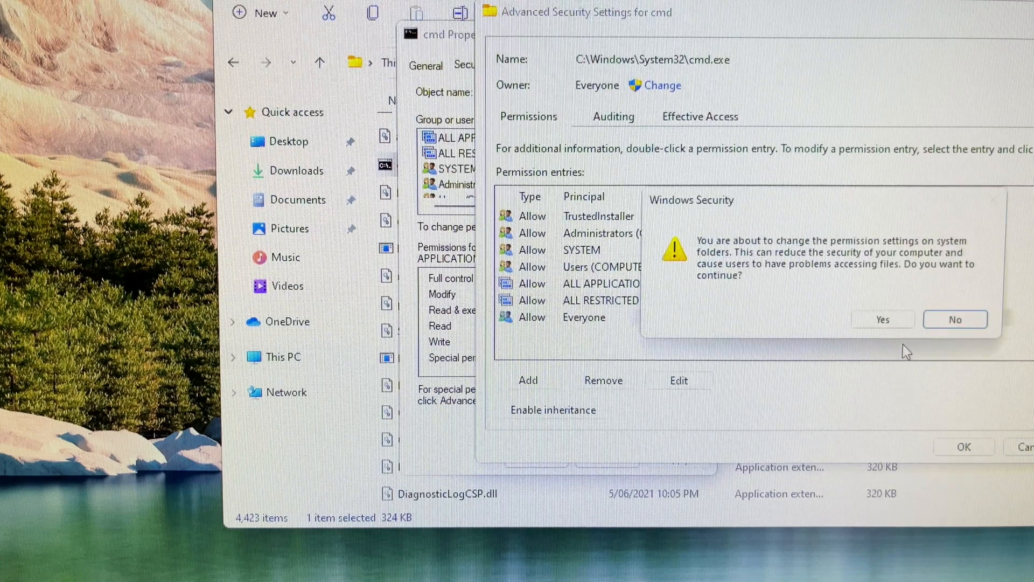
left_click(882, 319)
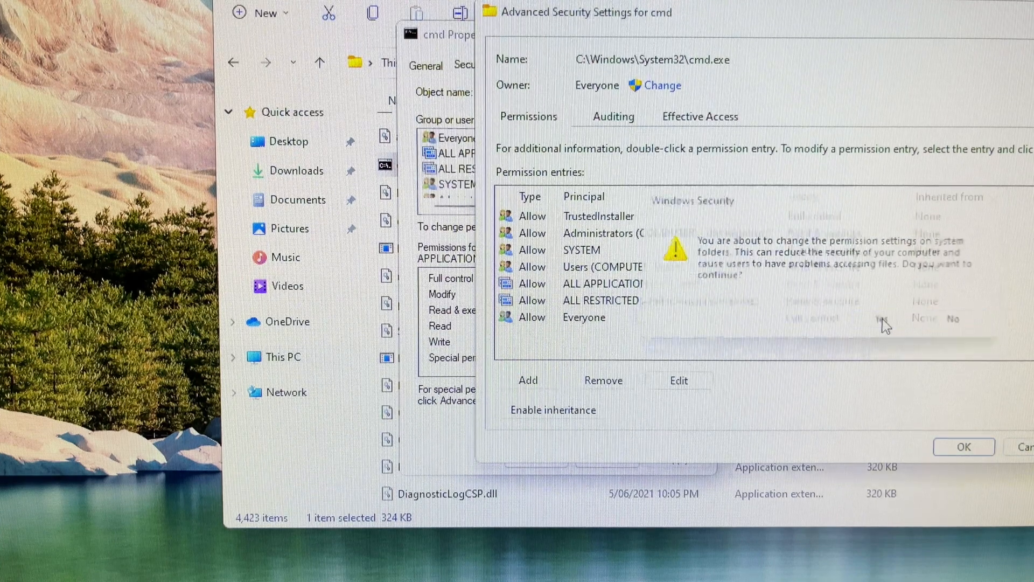
left_click(883, 316)
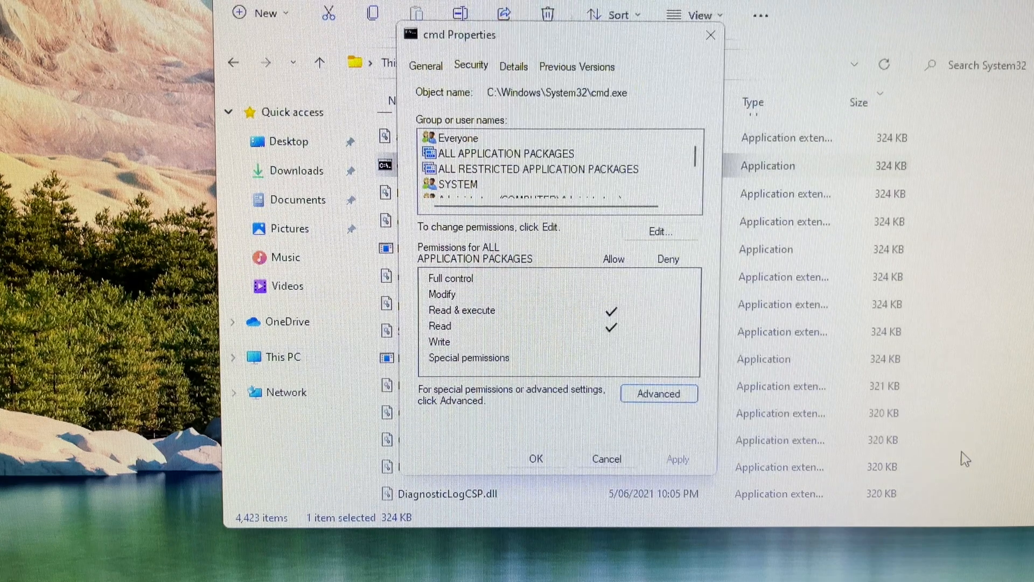
left_click(605, 459)
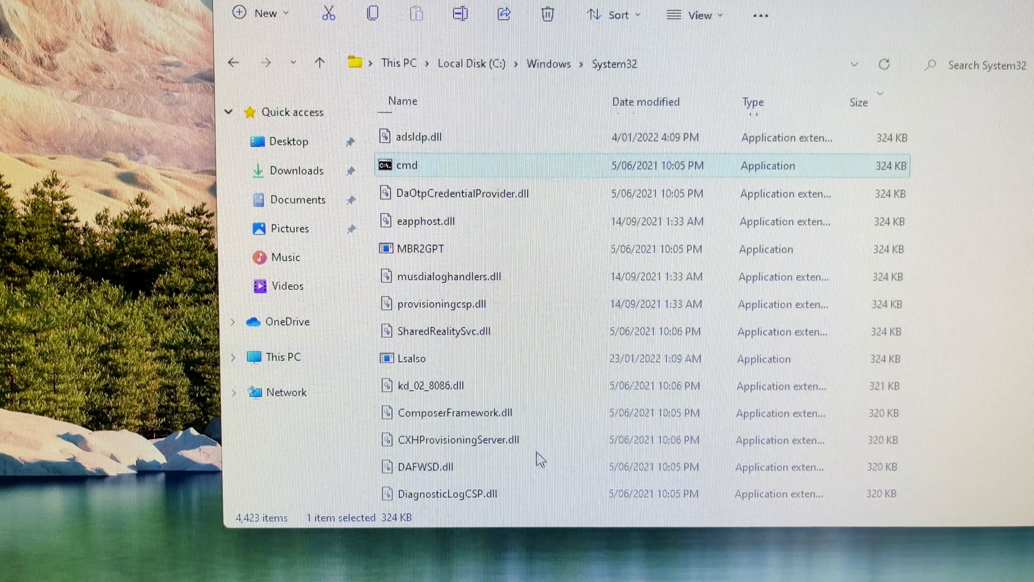
mouse_move(426, 174)
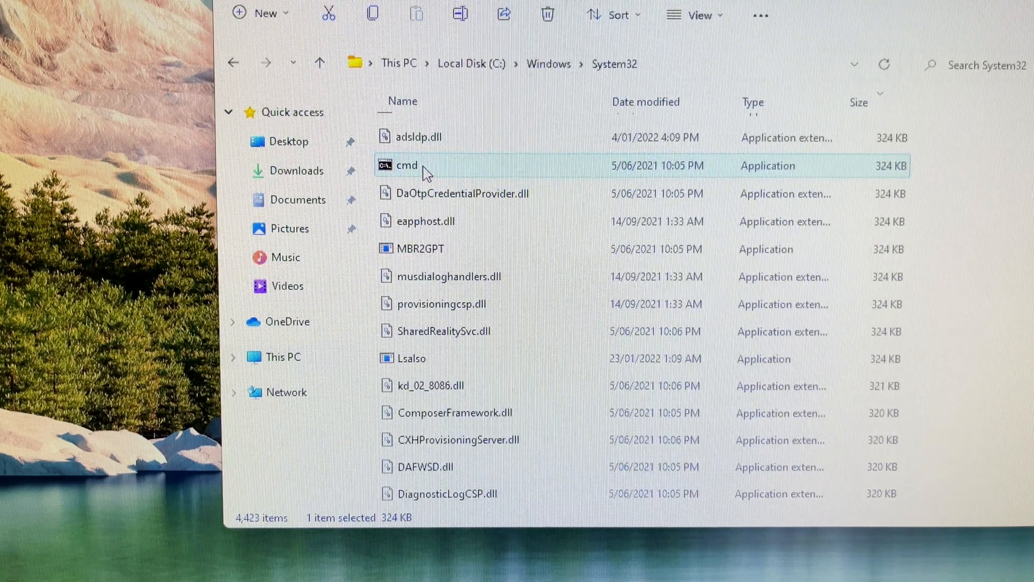
Reopen and close cmd.exe's properties, then show its context menu again.
right_click(407, 165)
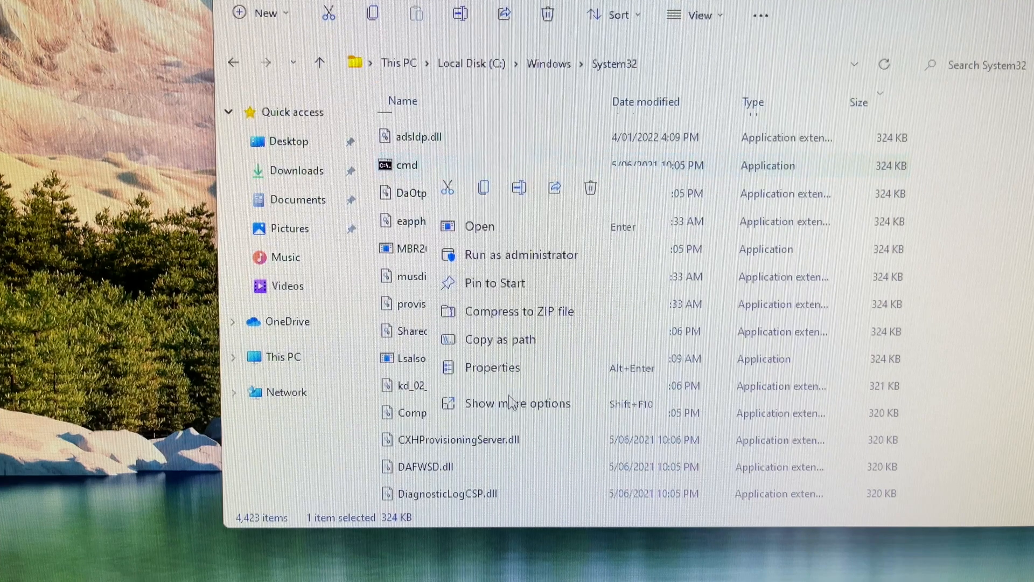
mouse_move(541, 432)
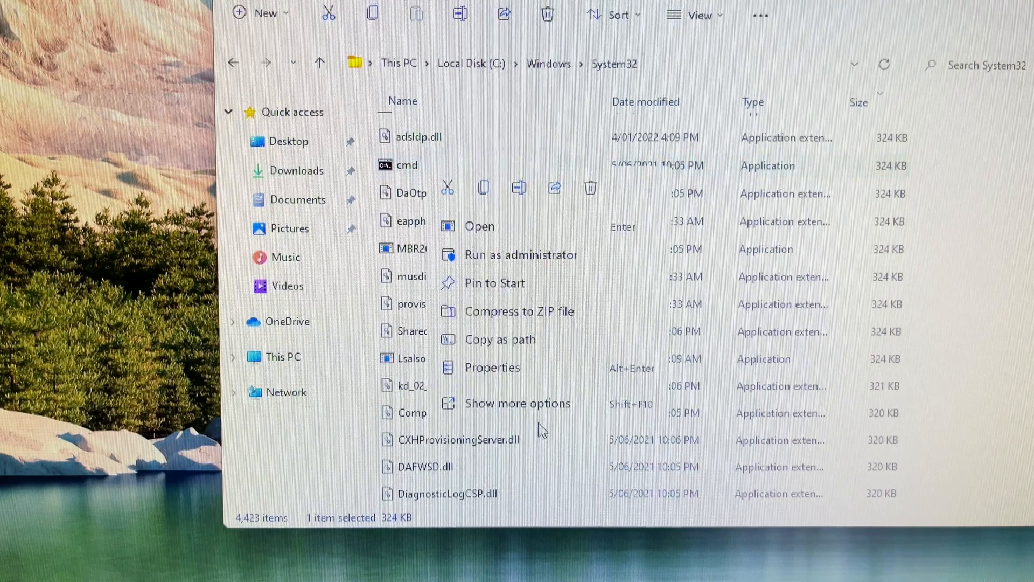
mouse_move(478, 379)
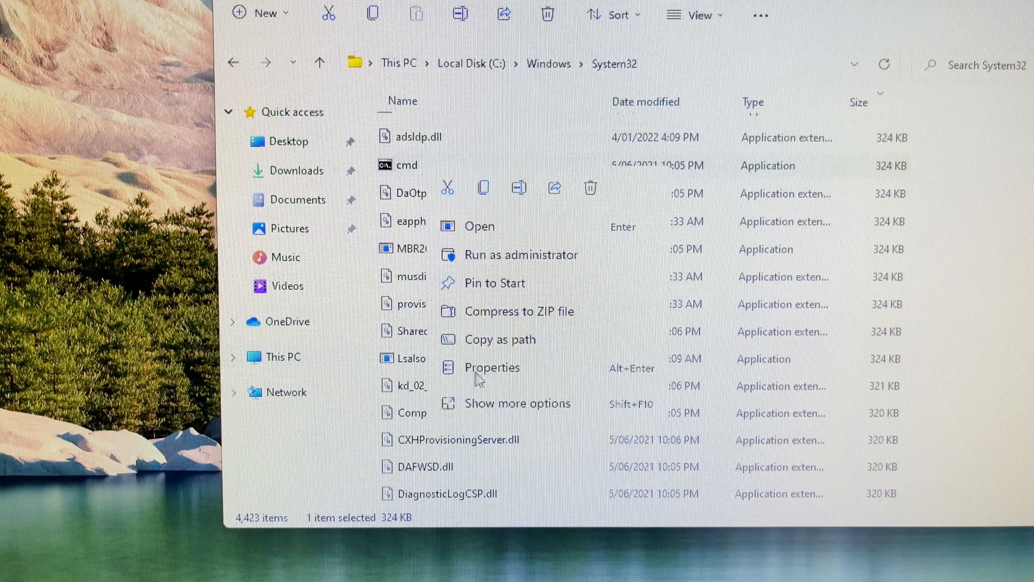
left_click(492, 366)
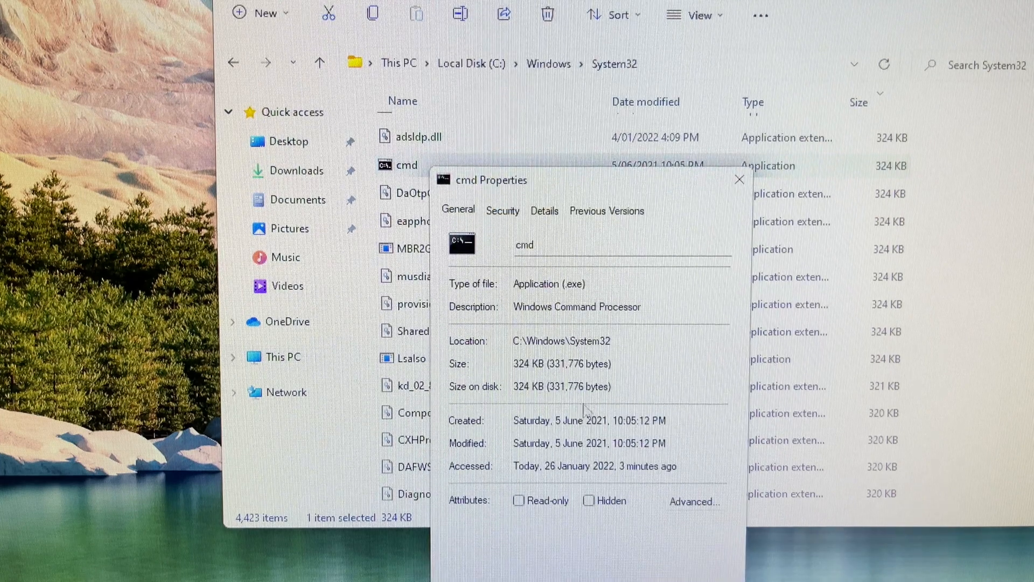
mouse_move(521, 271)
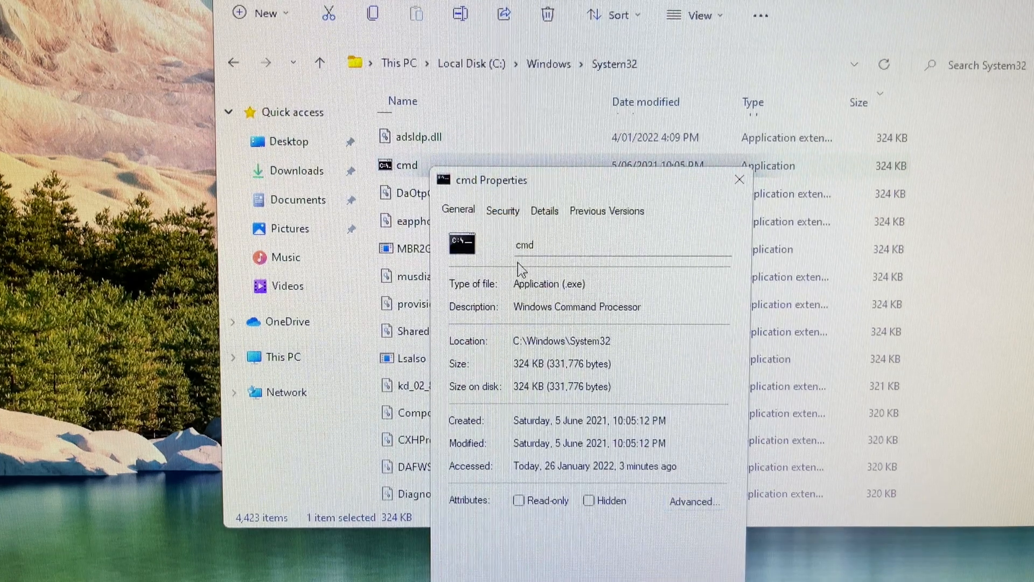
left_click(738, 180)
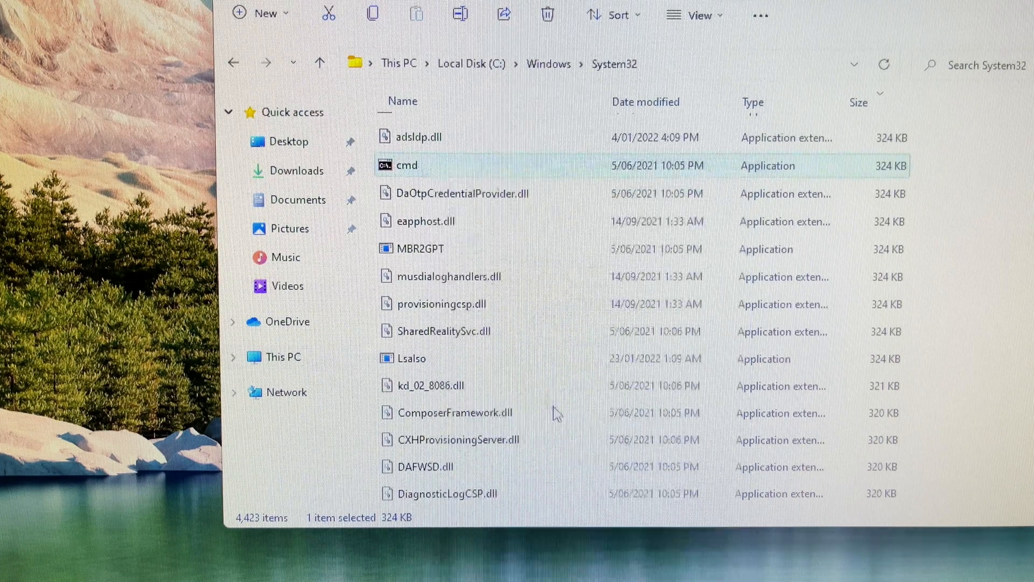
right_click(406, 165)
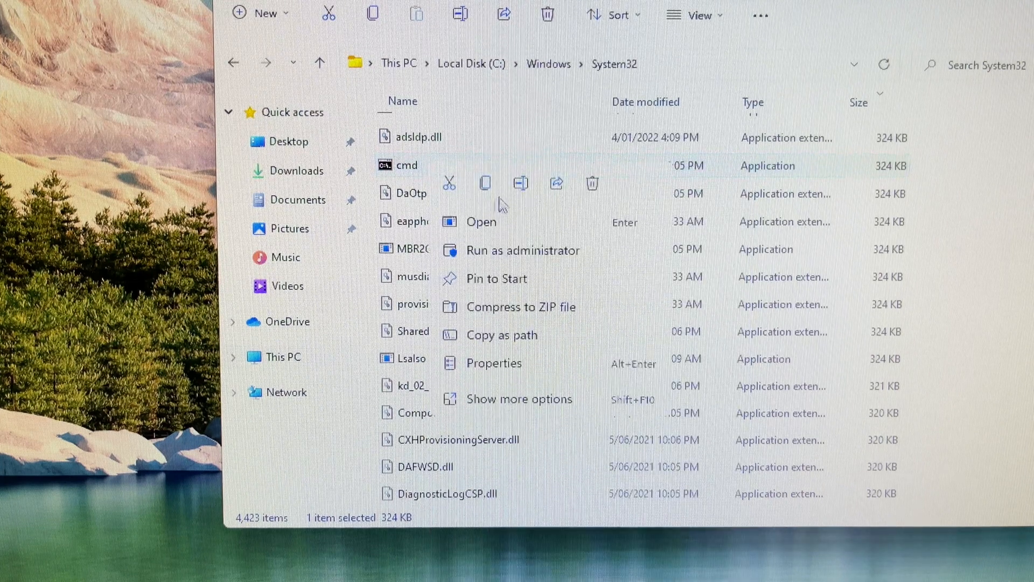